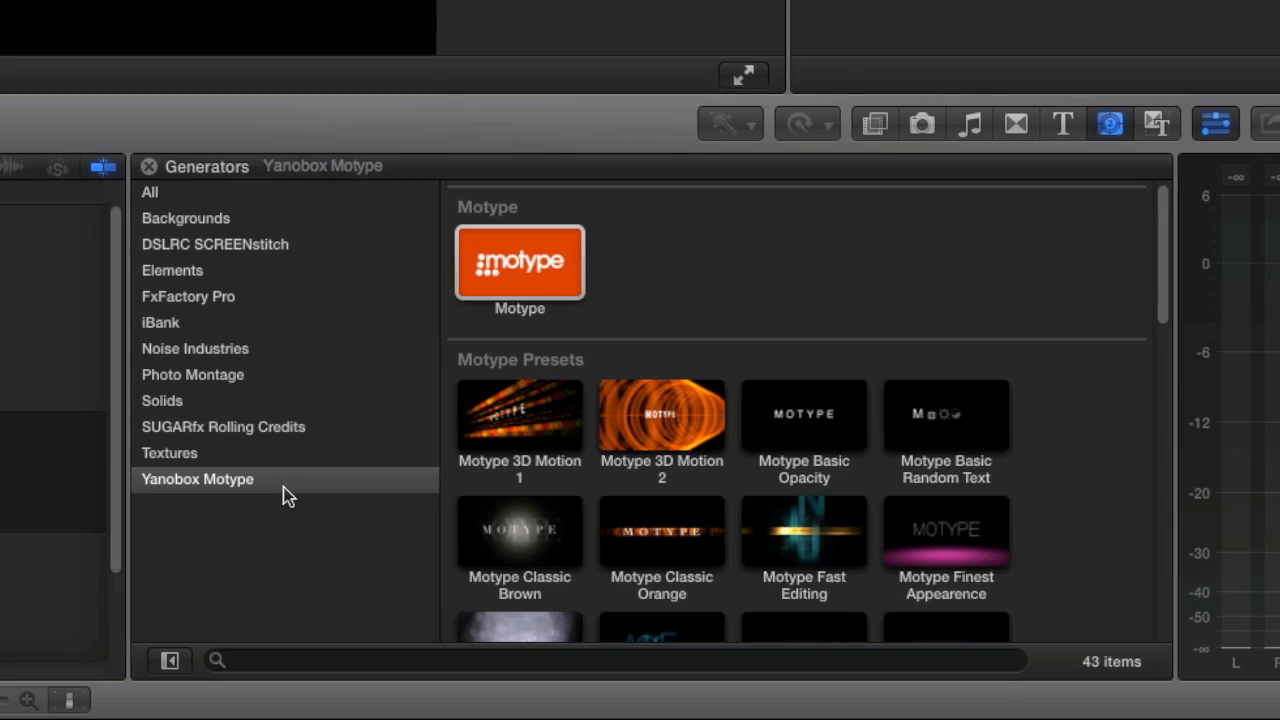
# Step: Scroll the Yanobox Motype presets to locate Motype Long Trailing Blur
pyautogui.scroll(-3)
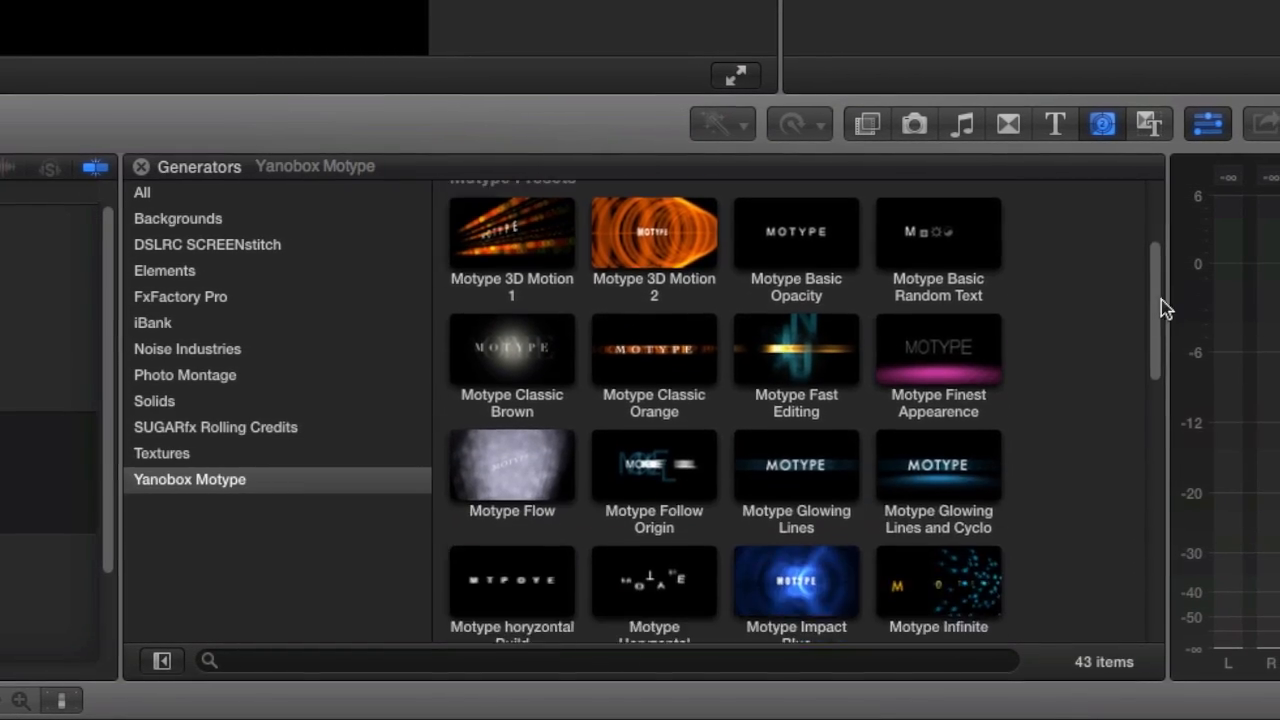
pyautogui.scroll(-3)
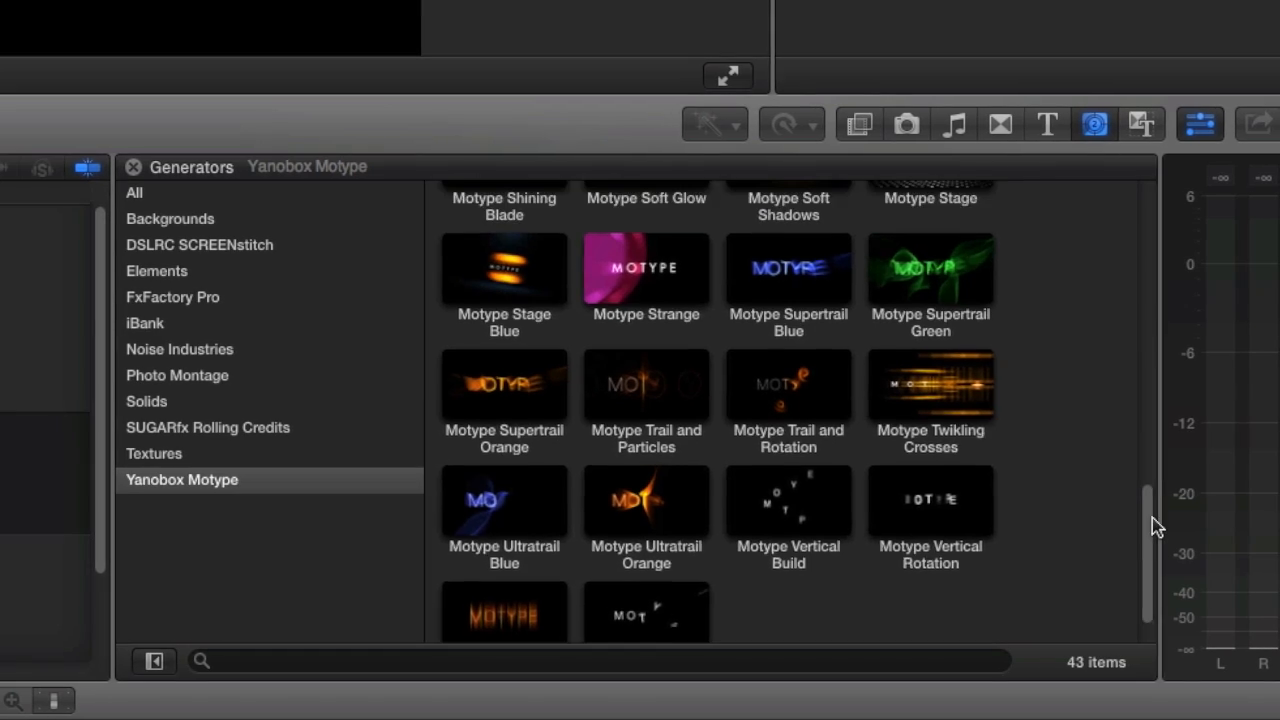
pyautogui.scroll(3)
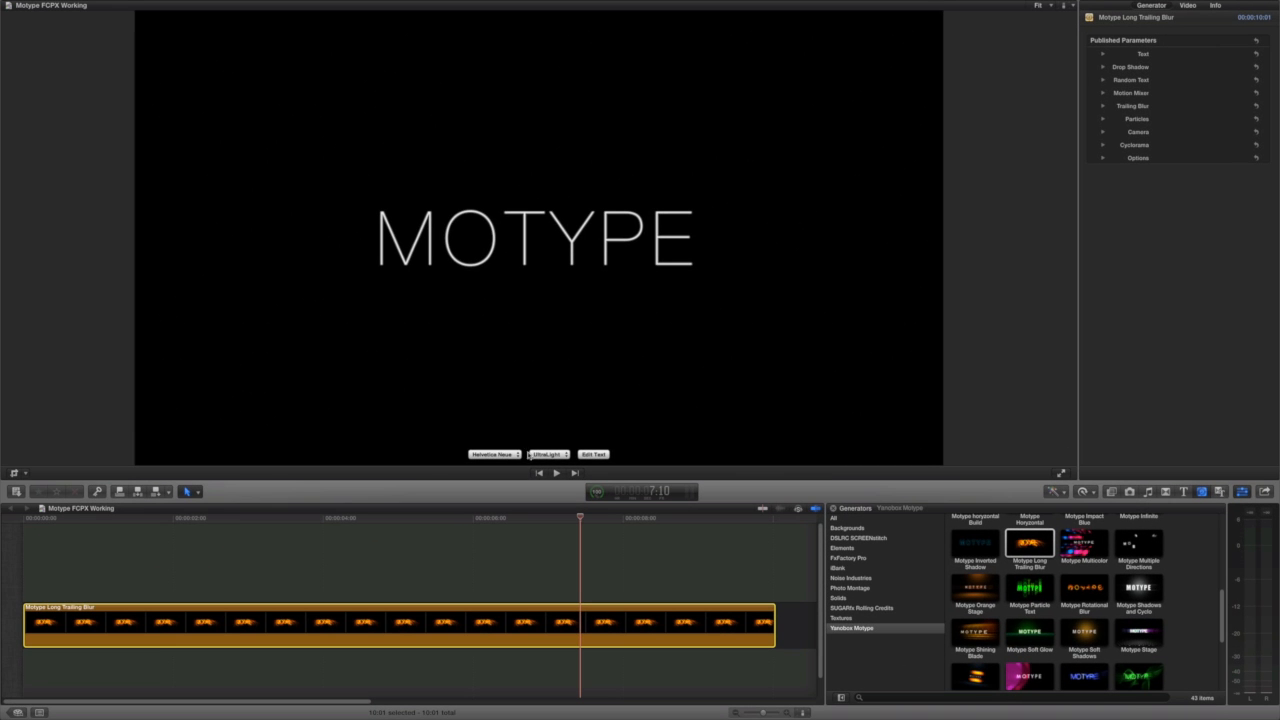
# Step: Change the MOTYPE title font to Dobra Book and confirm the text
pyautogui.click(492, 454)
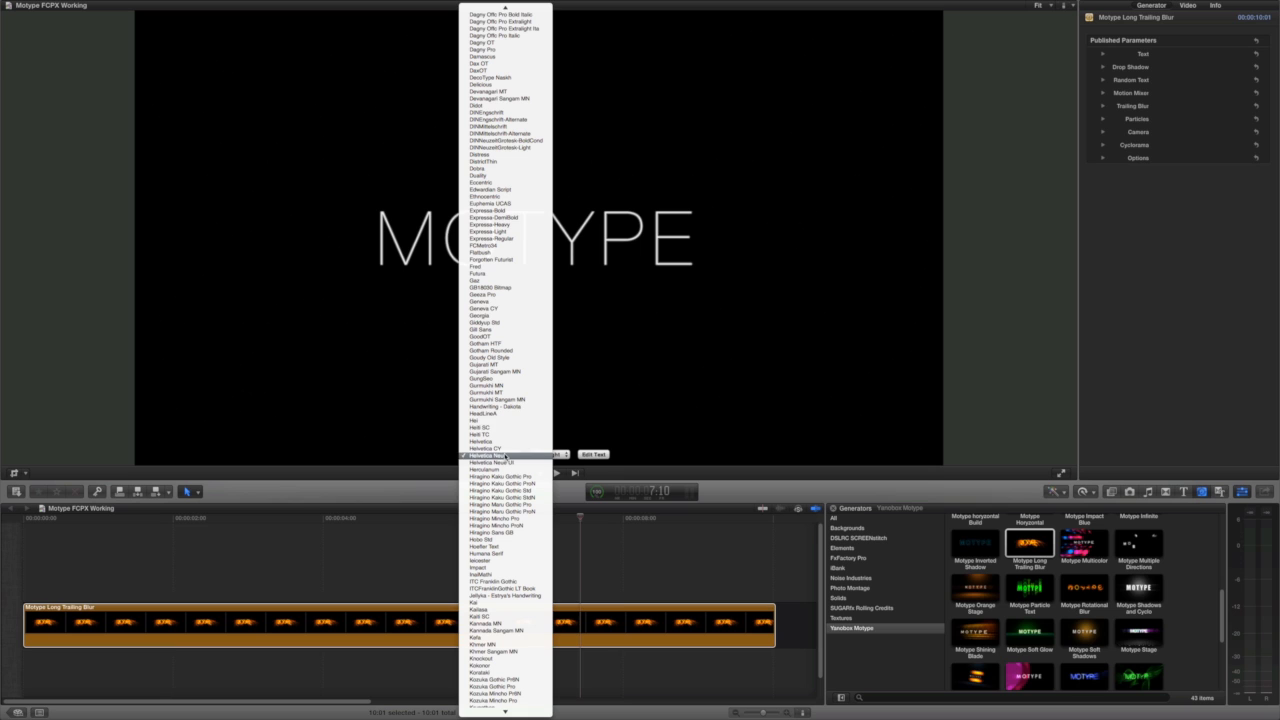
pyautogui.moveTo(504, 168)
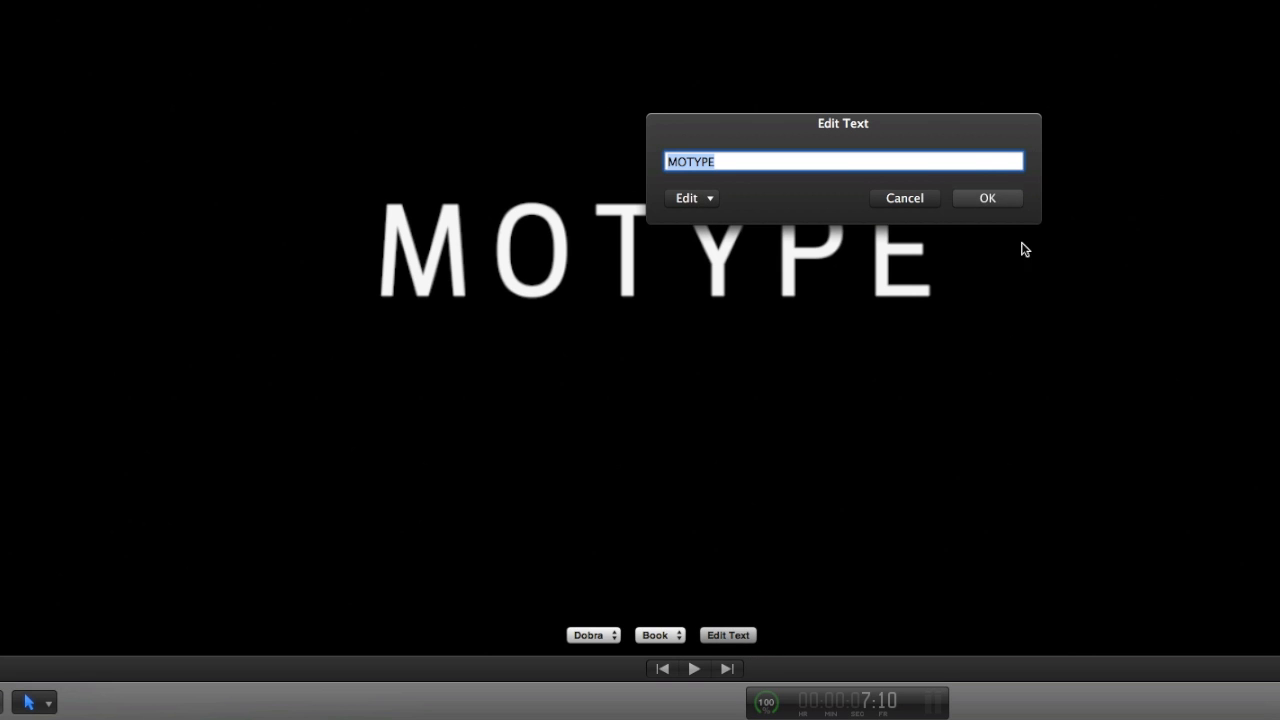
pyautogui.click(988, 198)
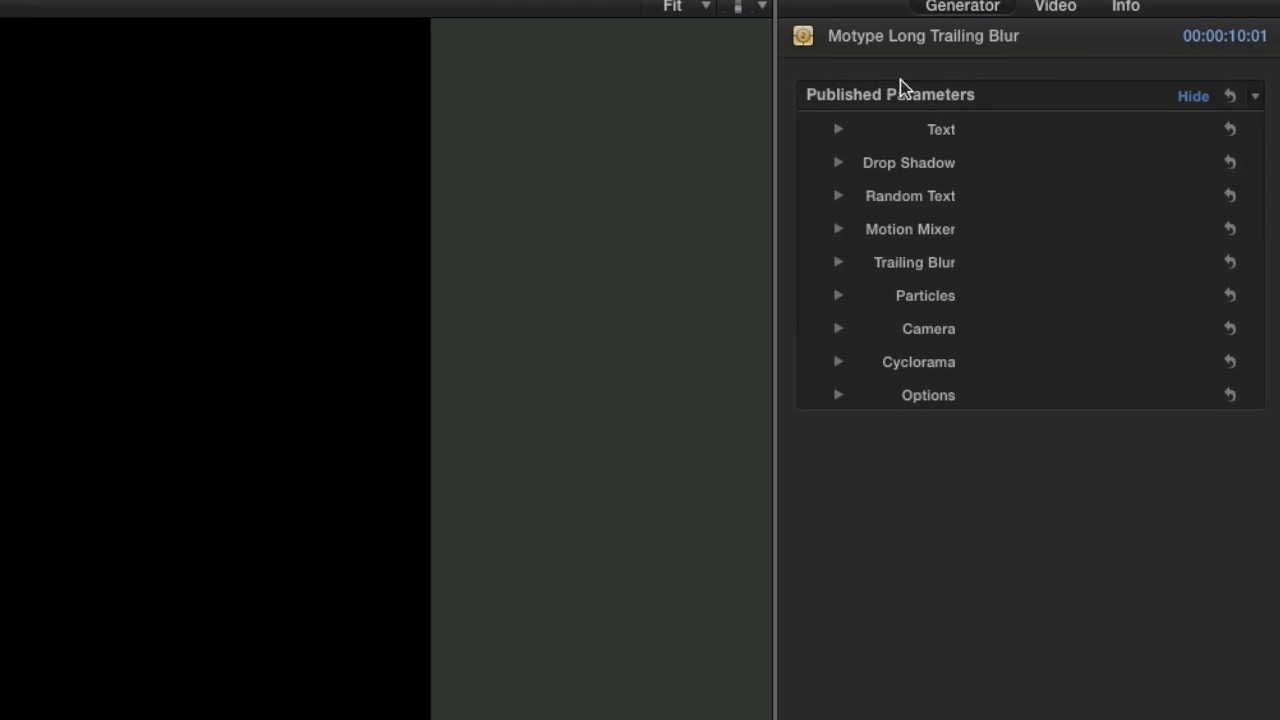
# Step: Reduce the Trailing Blur shutter angle from 281 to 125
pyautogui.click(836, 128)
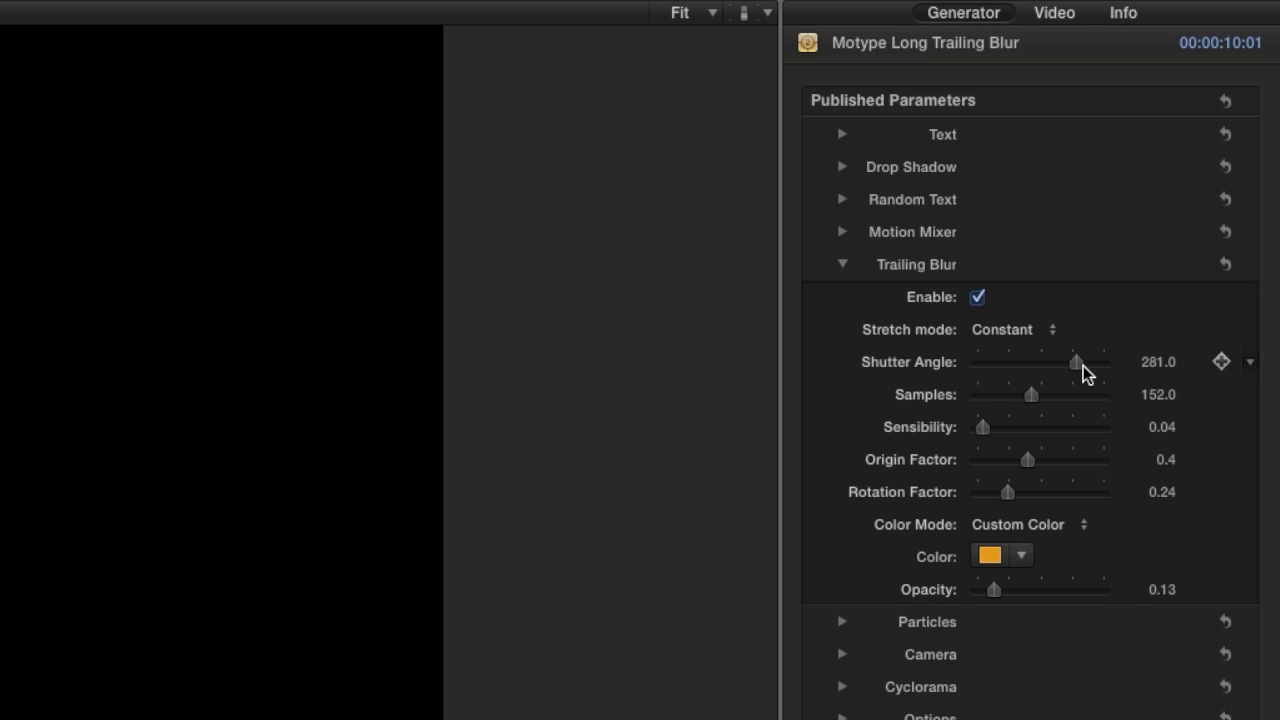
pyautogui.moveTo(1076, 362); pyautogui.dragTo(1020, 362)
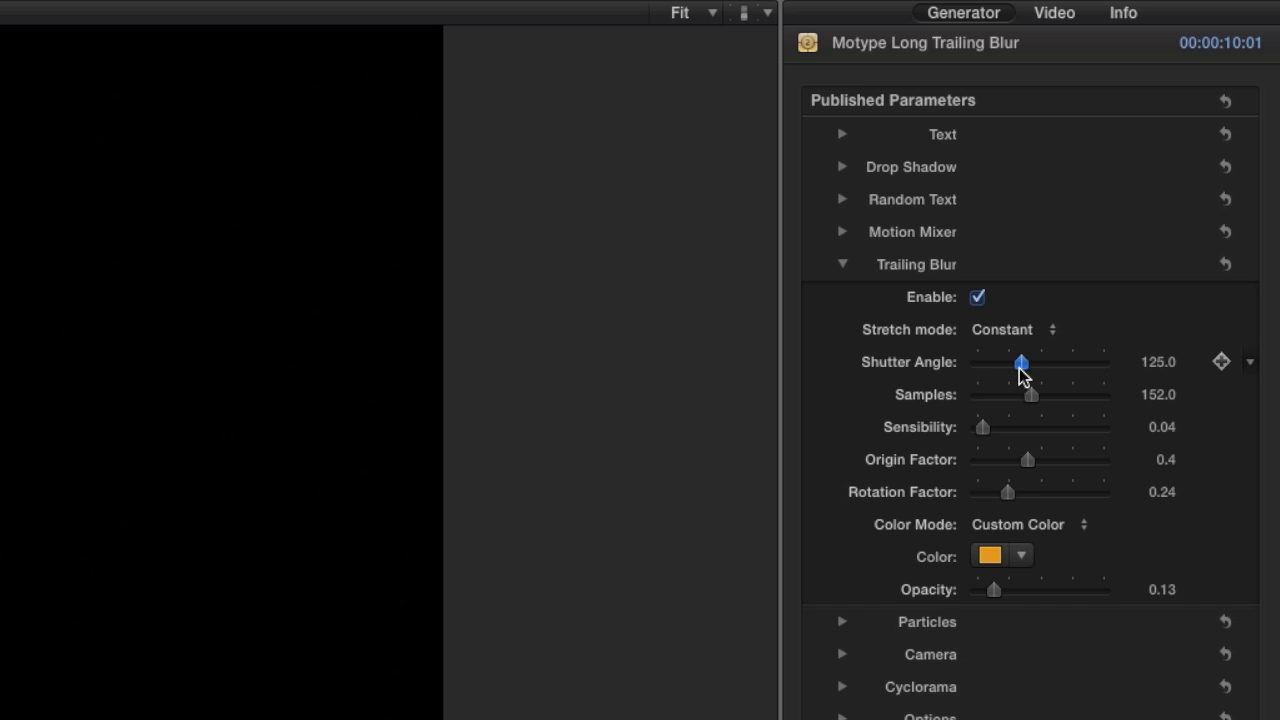
pyautogui.click(844, 620)
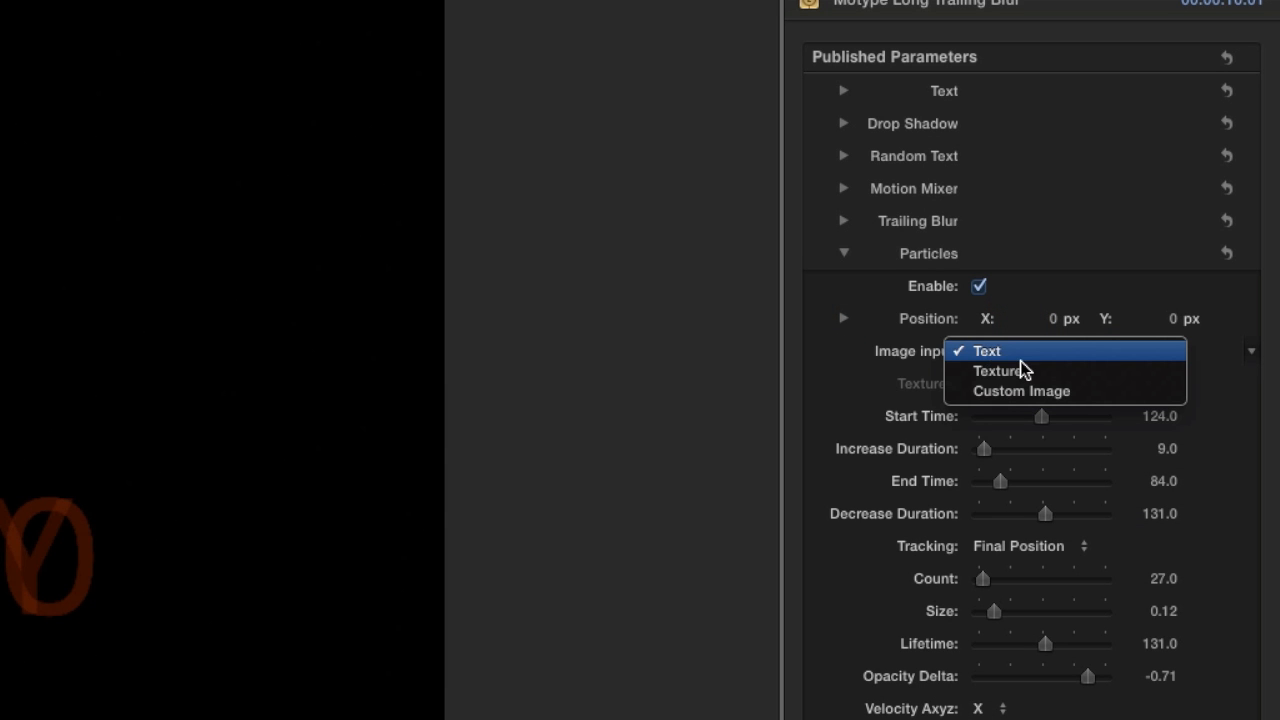
# Step: Use Text as the particle image and raise particle size from 0.12 to 0.24
pyautogui.click(1000, 370)
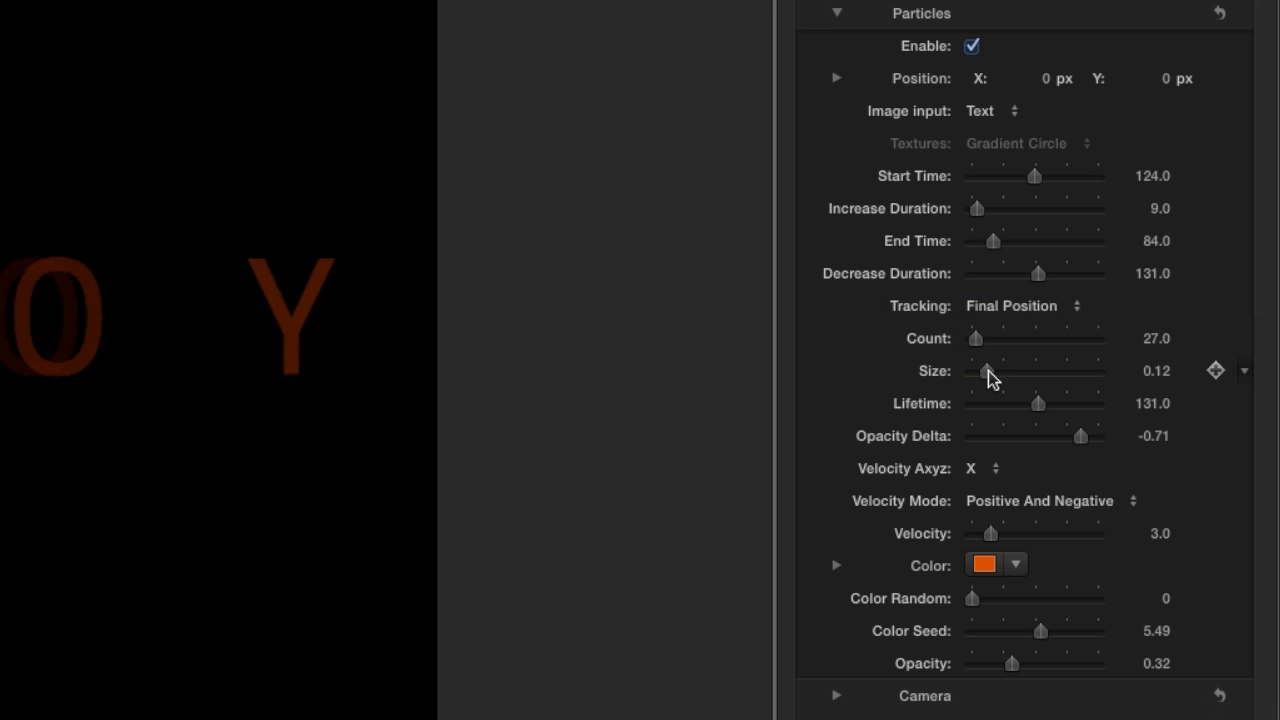
pyautogui.moveTo(988, 370); pyautogui.dragTo(1004, 370)
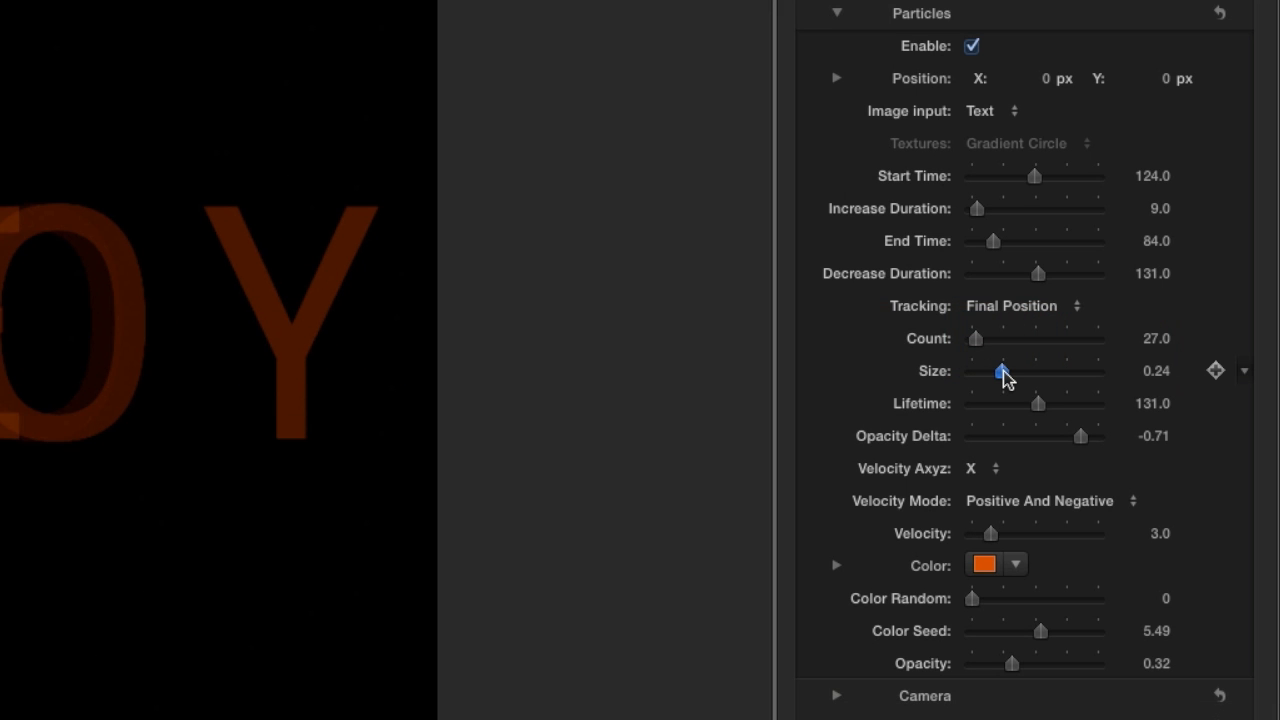